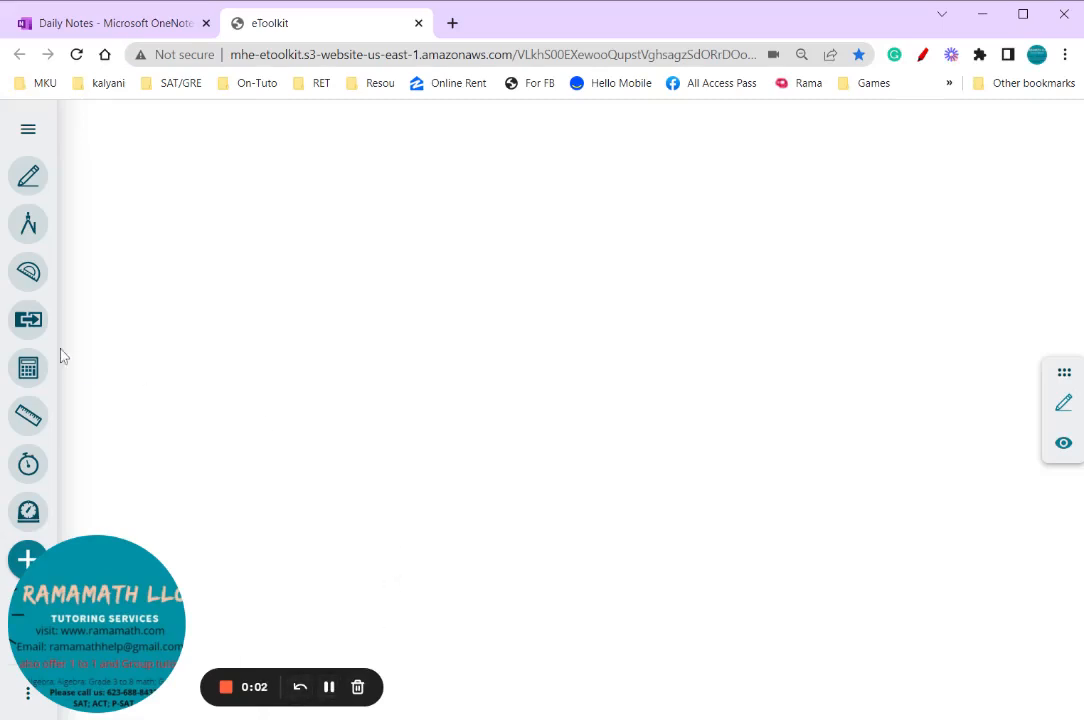
mouse_move(28, 416)
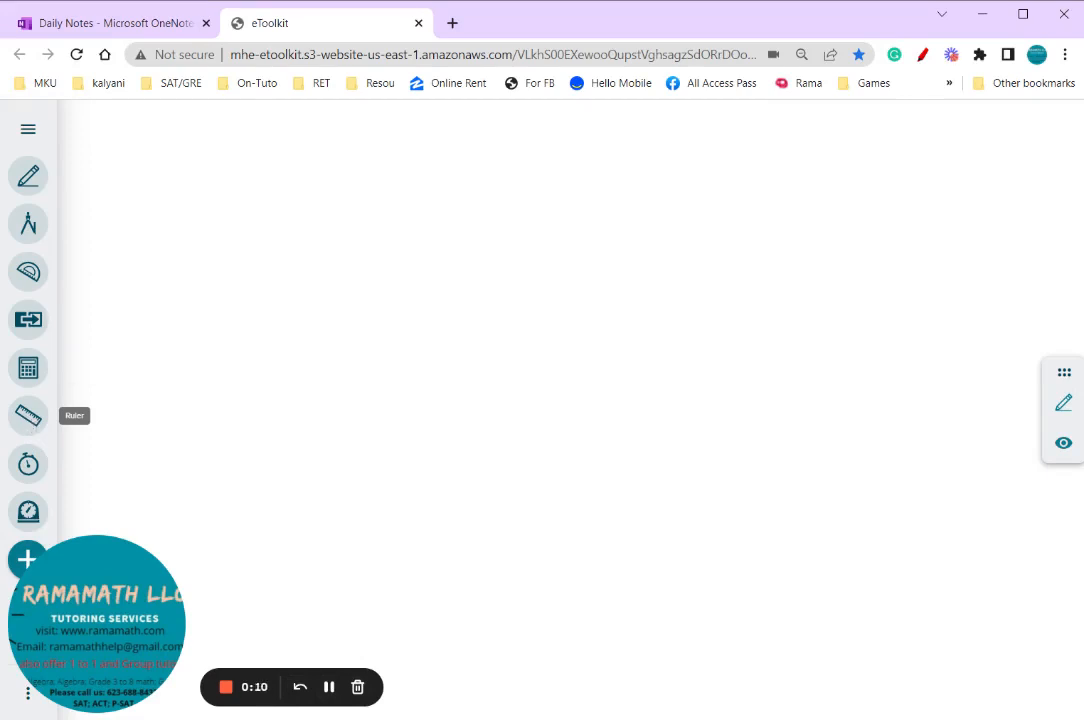
Step: Draw a straight horizontal segment across the canvas, replacing a rough freehand stroke
click(28, 176)
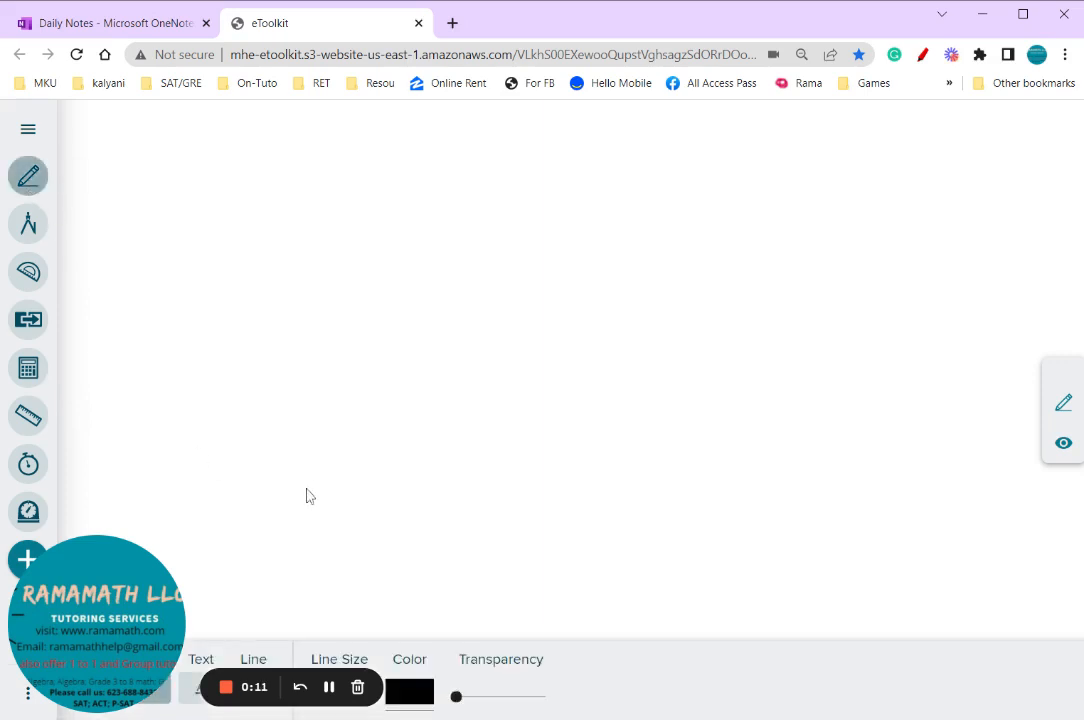
drag(322, 408, 690, 416)
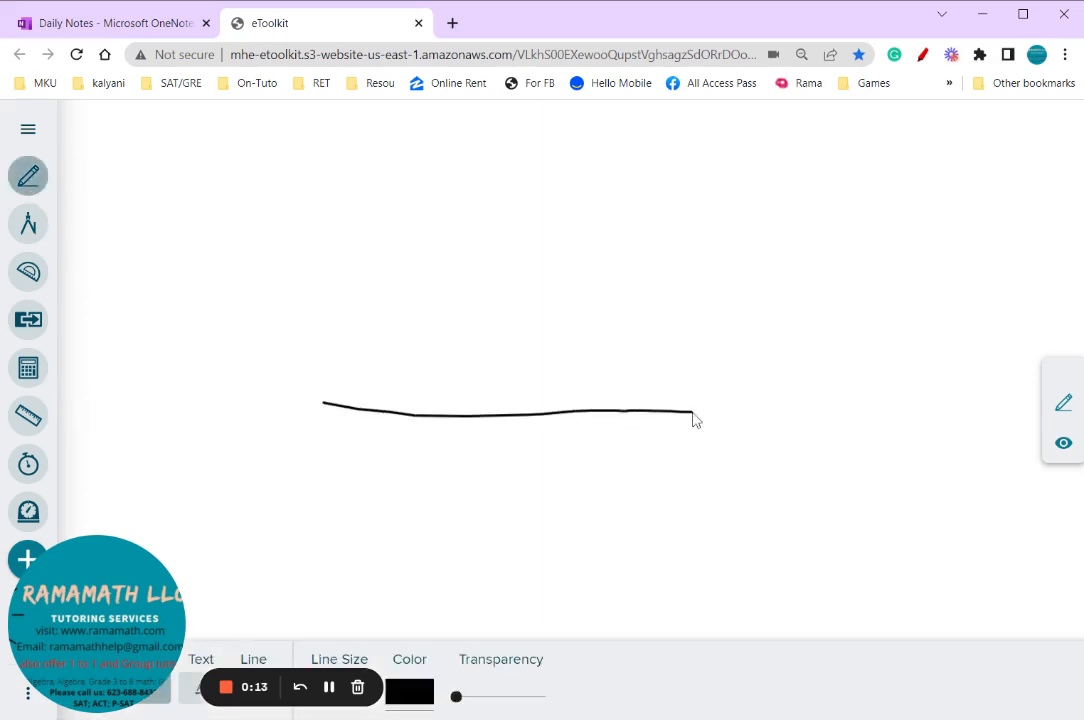
mouse_move(328, 688)
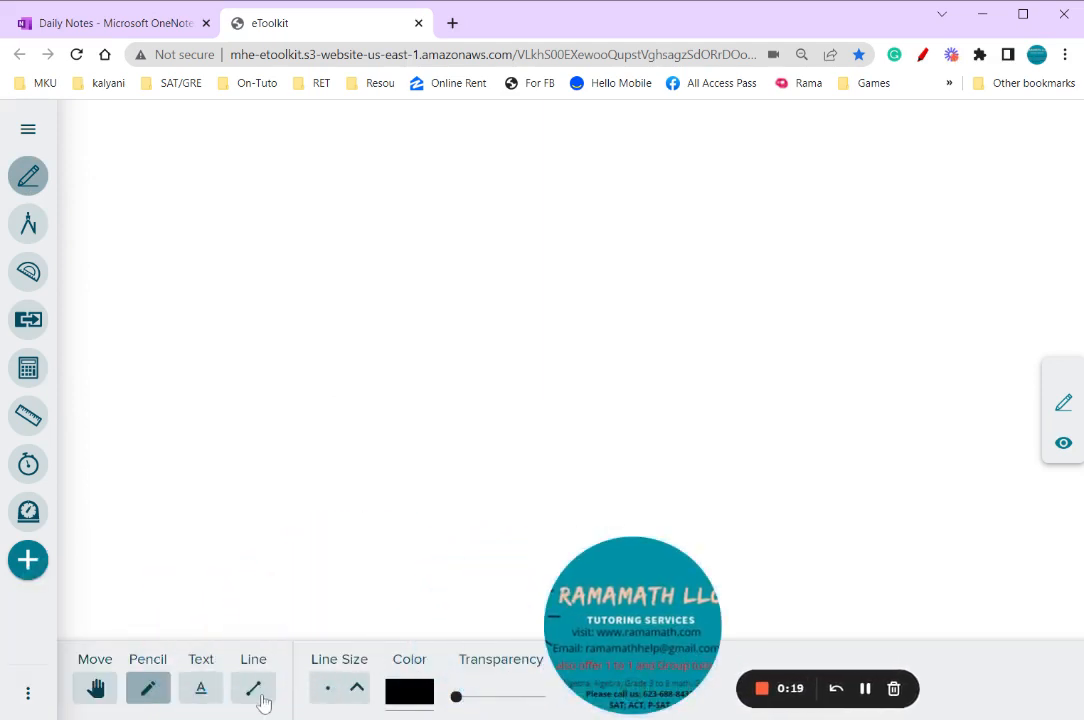
click(252, 688)
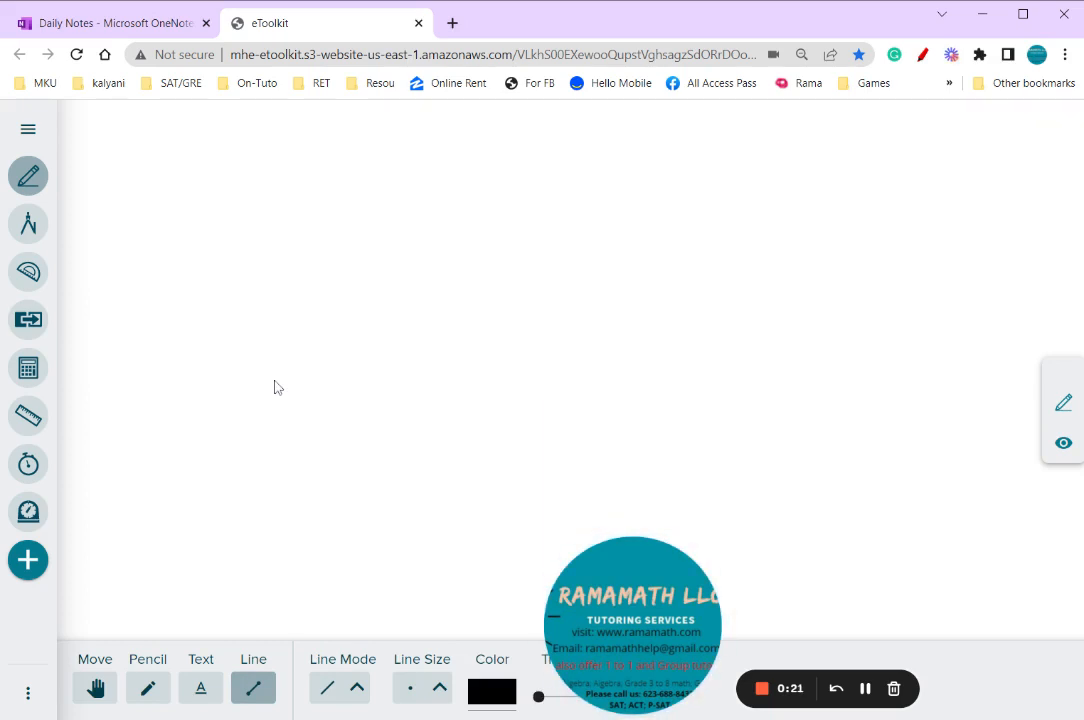
drag(284, 380, 730, 380)
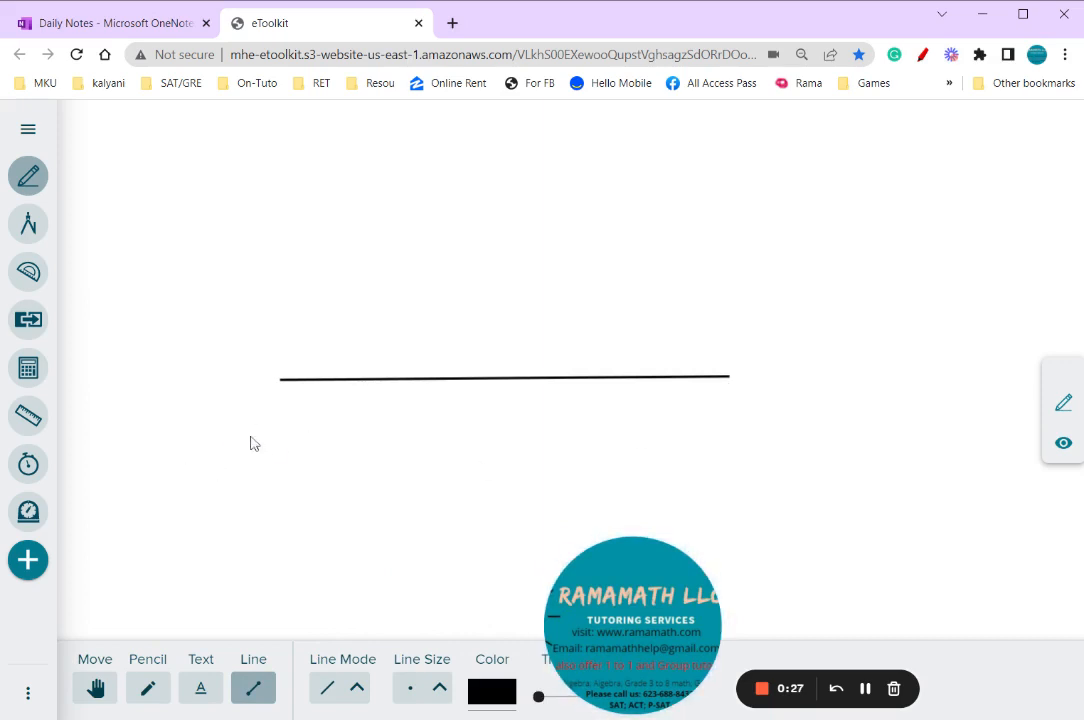
mouse_move(254, 336)
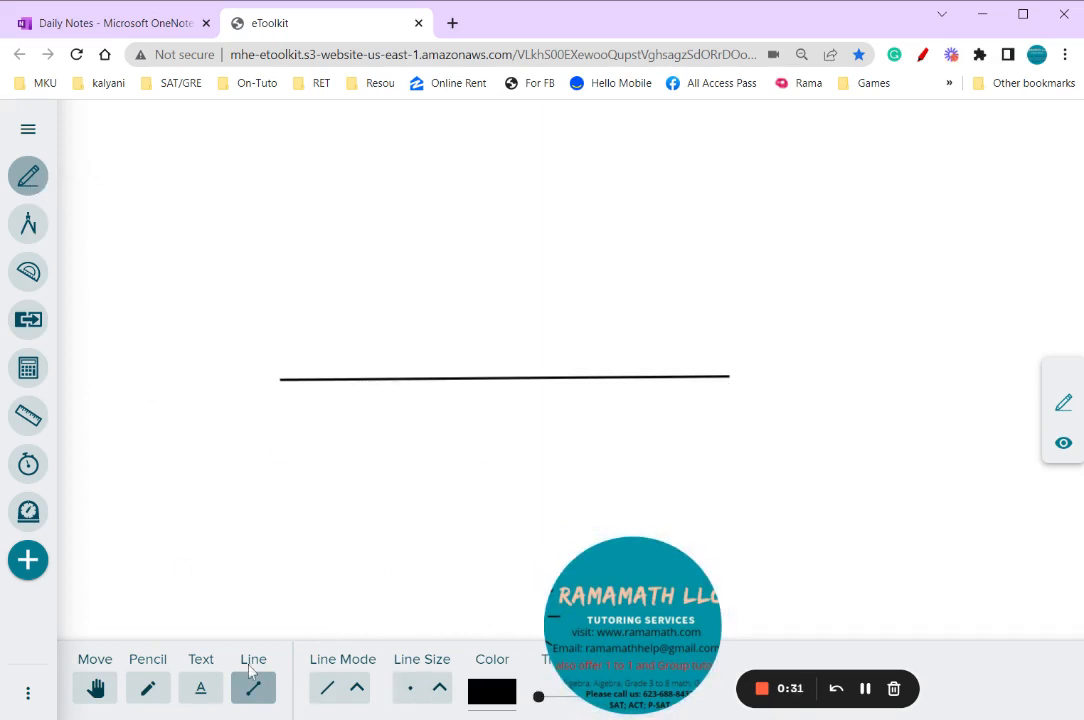
mouse_move(28, 224)
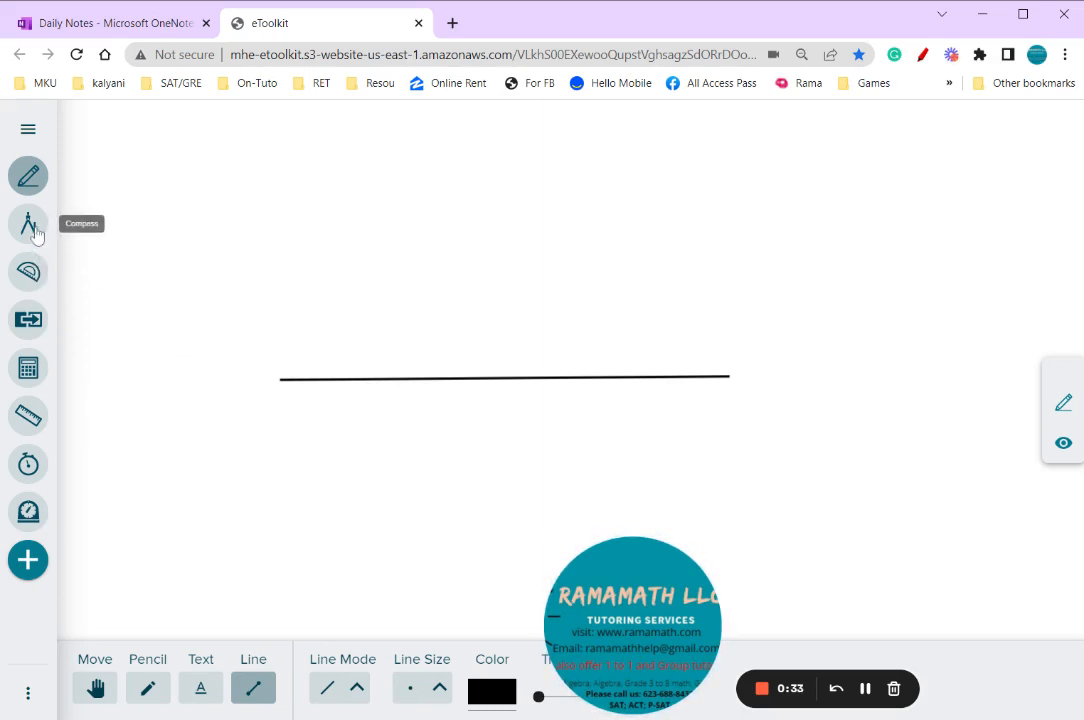
Step: Swing a large compass arc centred on the segment's left end, crossing the segment
click(28, 224)
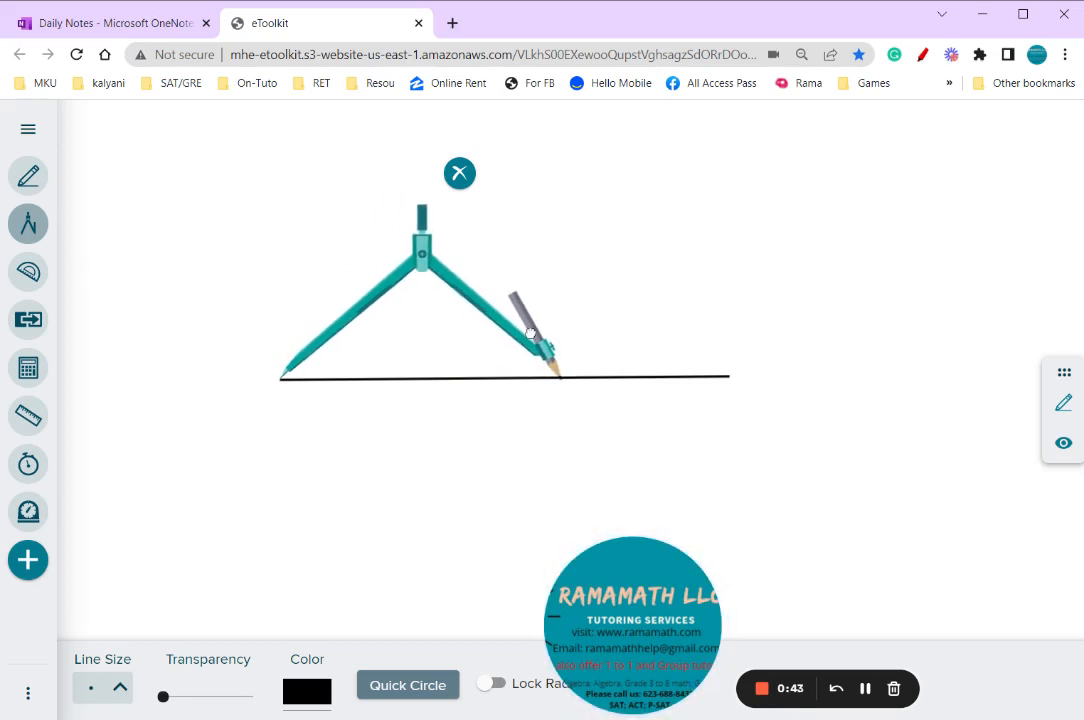
mouse_move(528, 312)
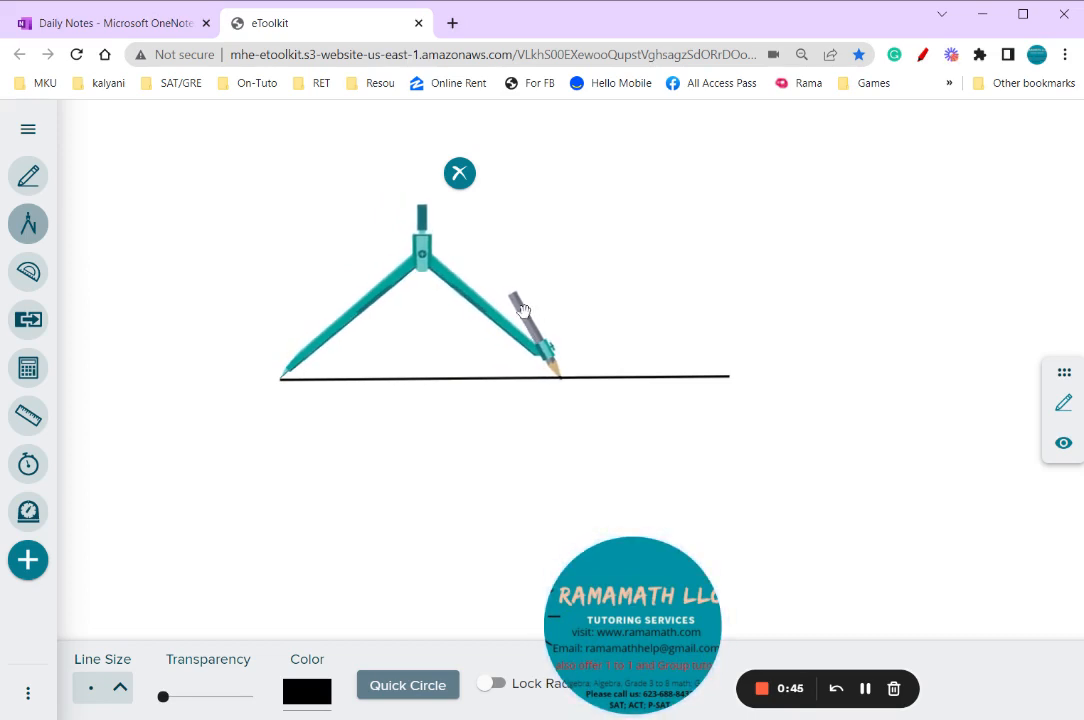
drag(520, 310, 450, 260)
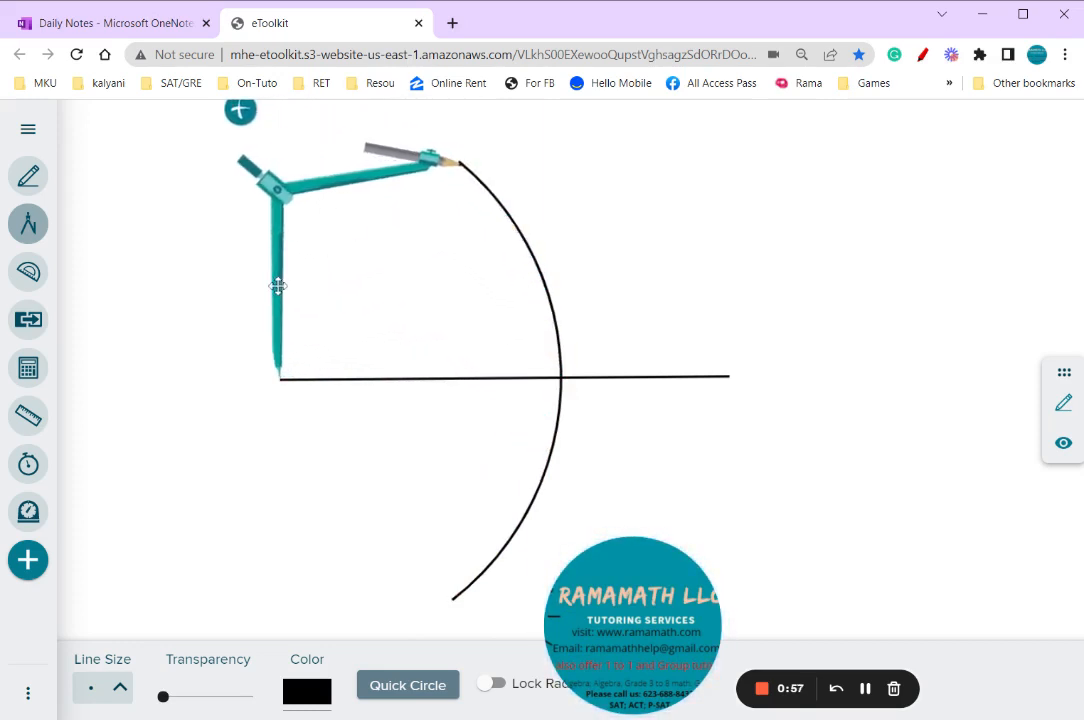
Step: Swing a matching arc from the right end so the two arcs cross above and below
drag(278, 288, 722, 284)
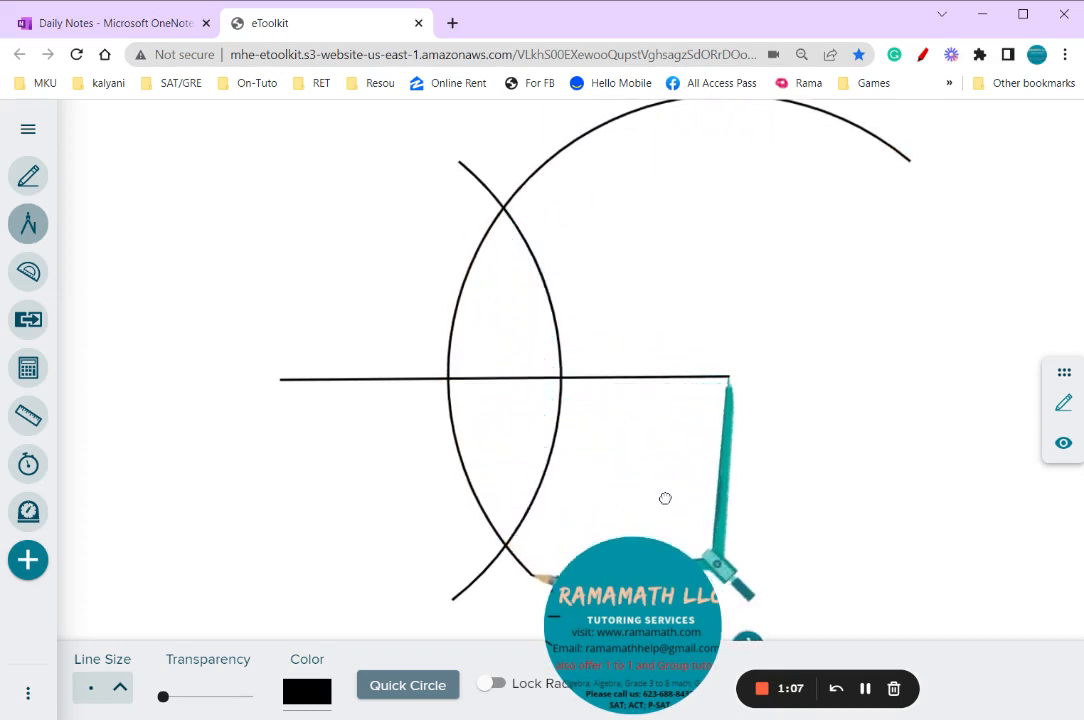
mouse_move(600, 444)
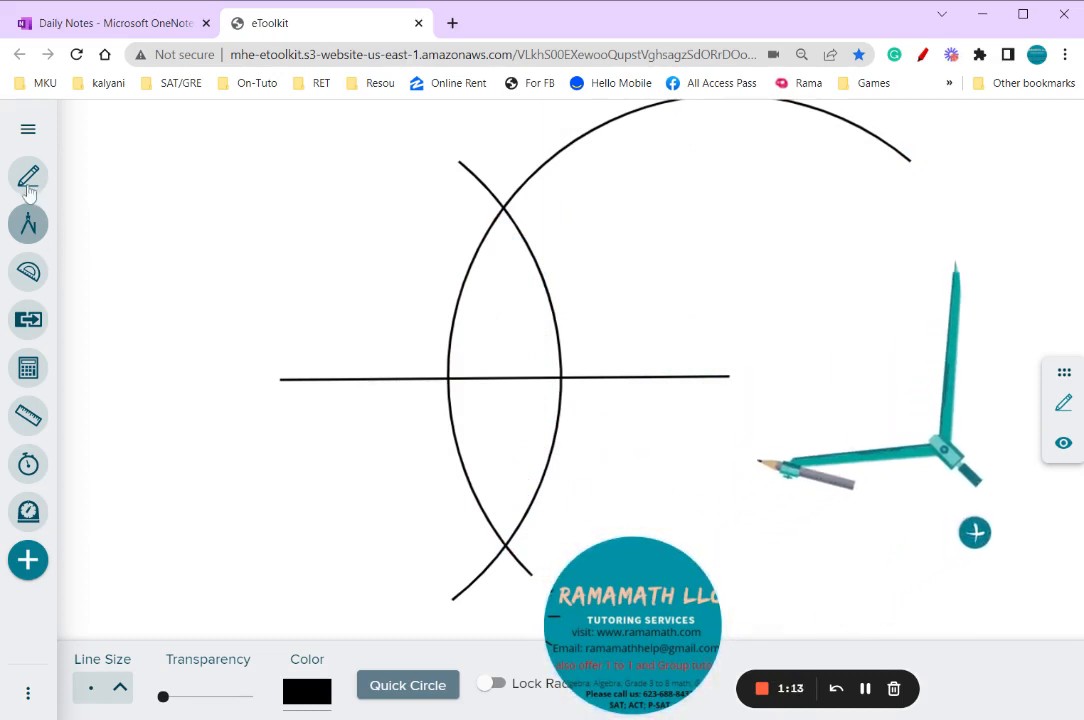
Step: Draw a red straight line through both arc crossings as the perpendicular bisector
click(28, 176)
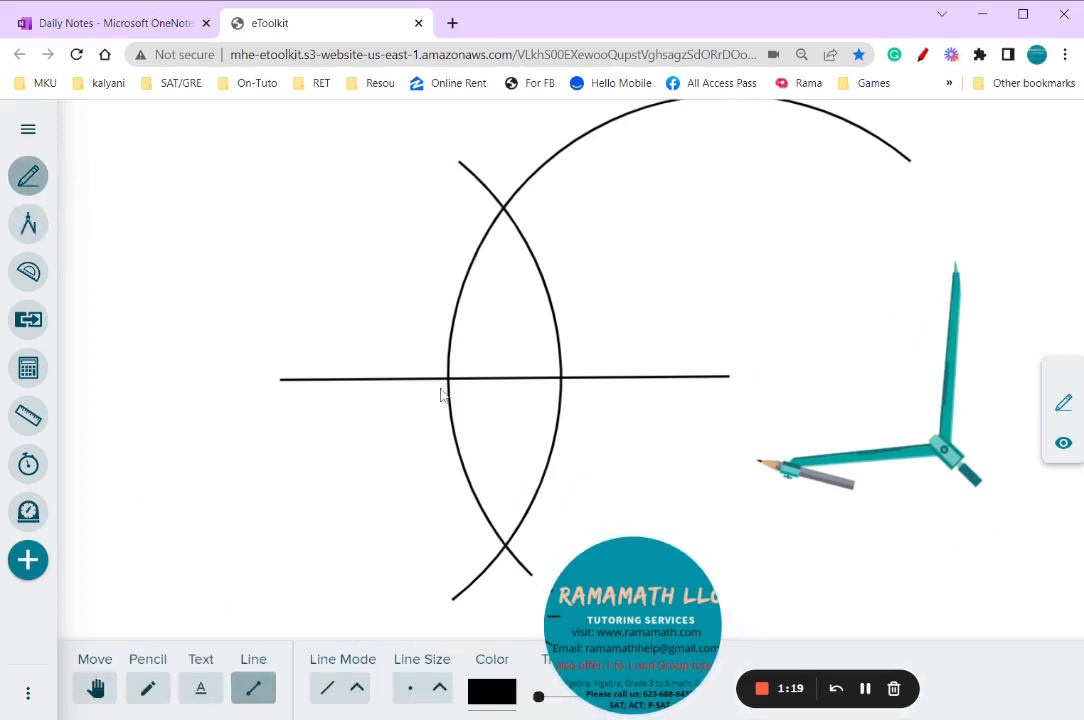
click(492, 688)
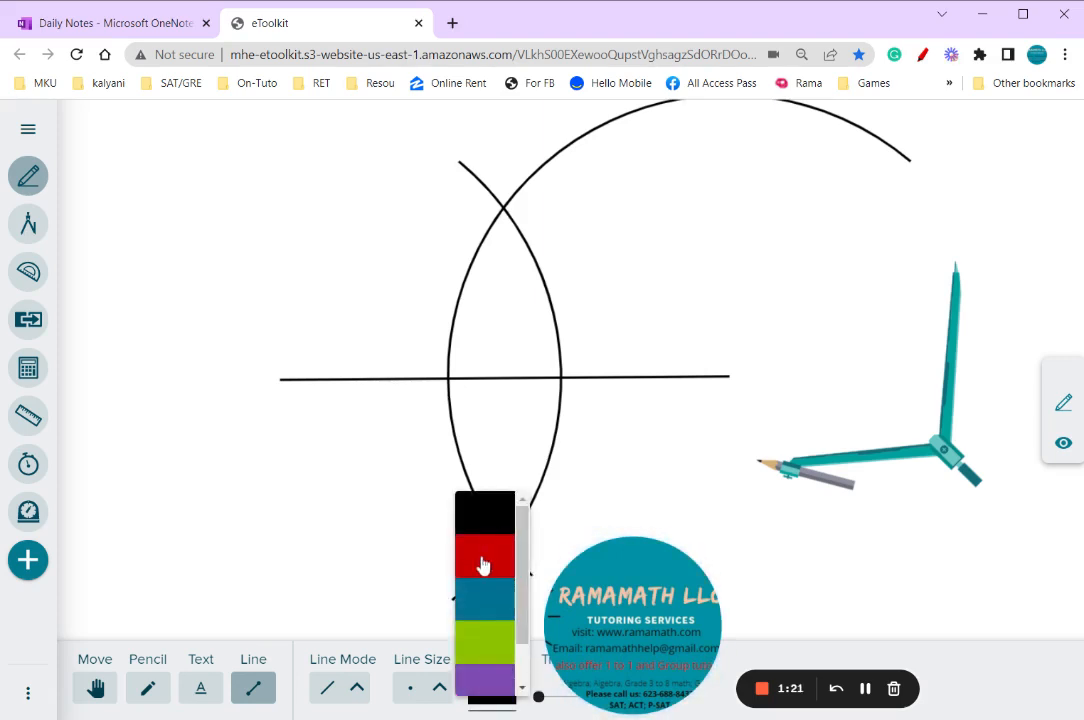
click(486, 556)
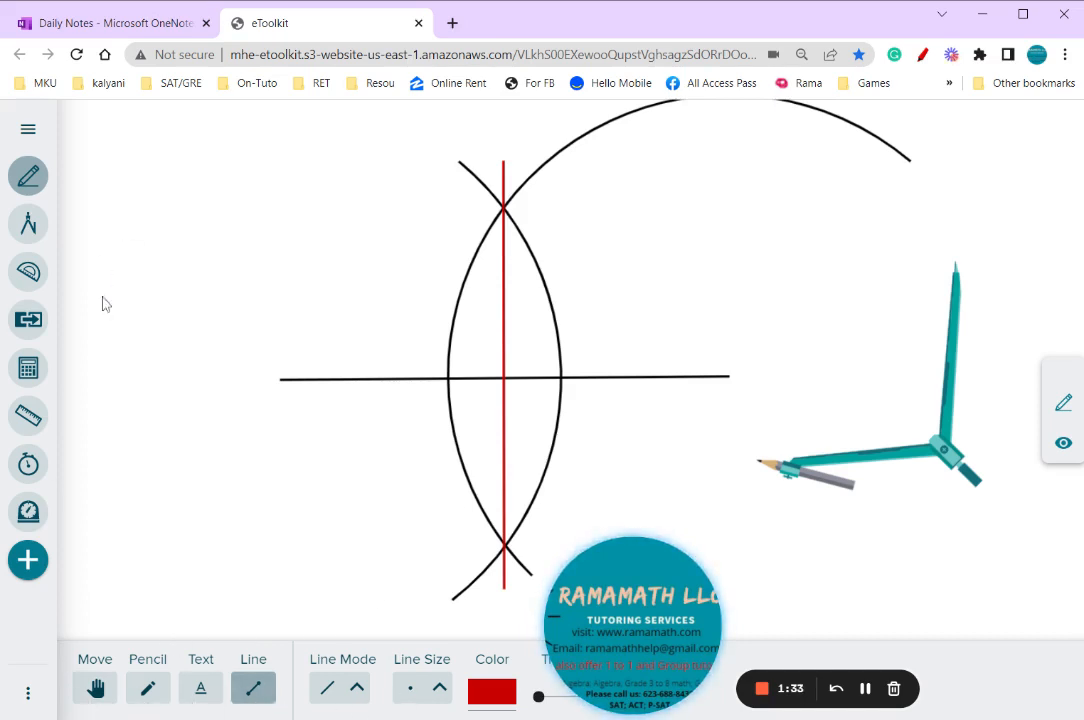
click(28, 414)
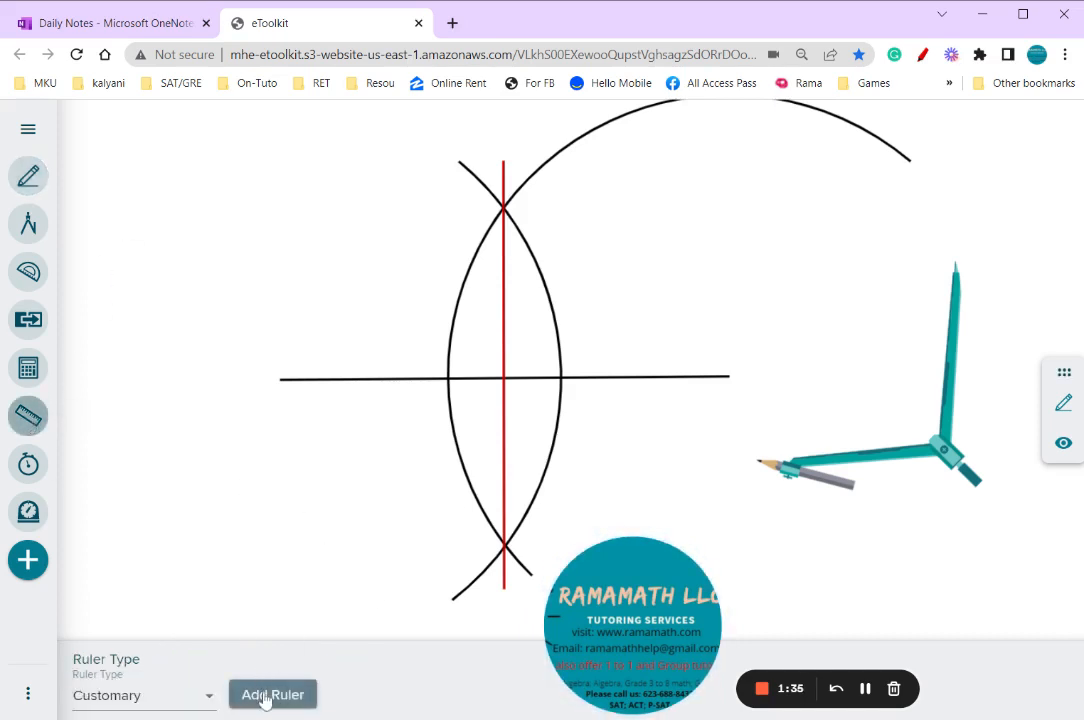
Step: Place a ruler along the segment with the bisector near 2 inches, plus a protractor
click(272, 694)
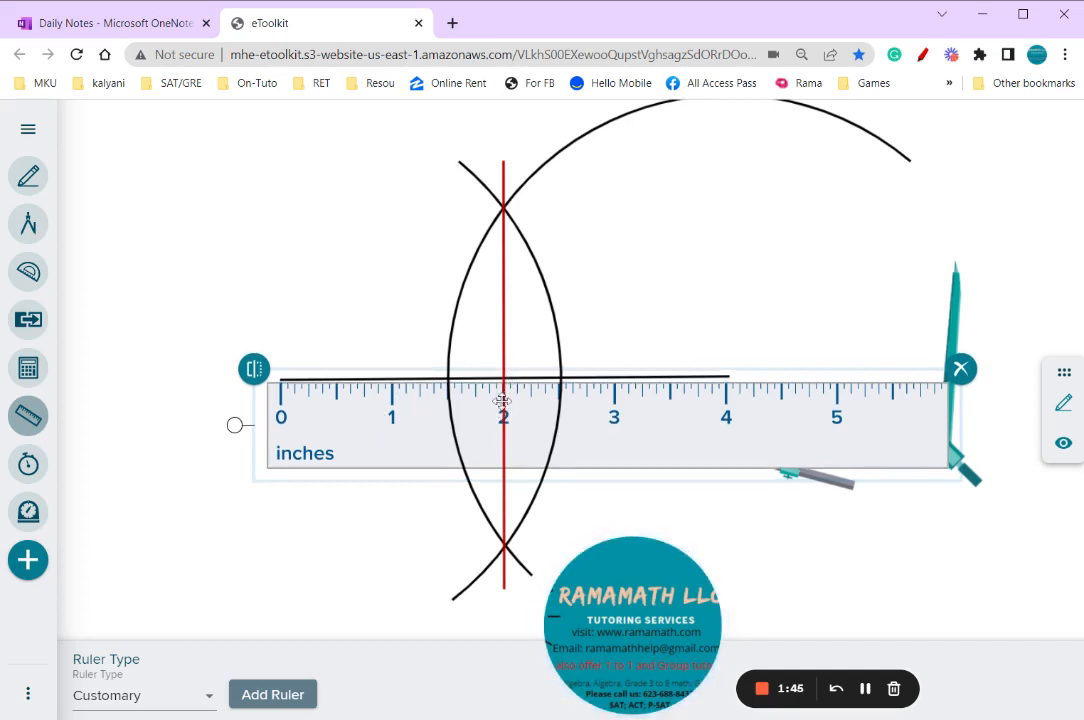
mouse_move(596, 416)
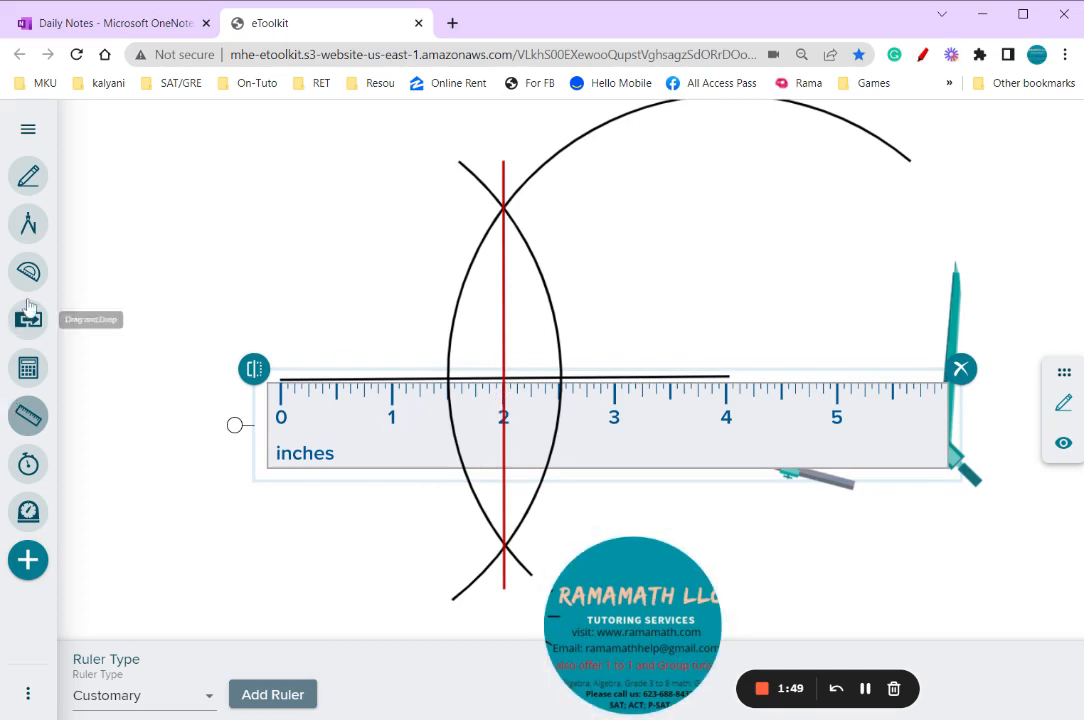
click(28, 272)
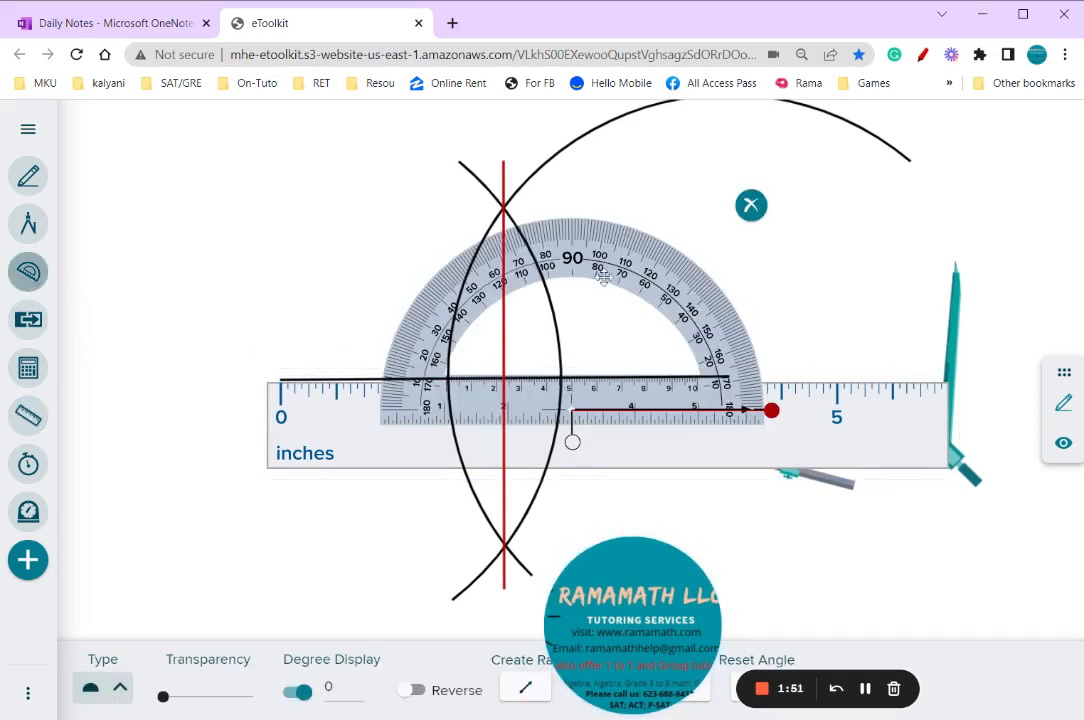